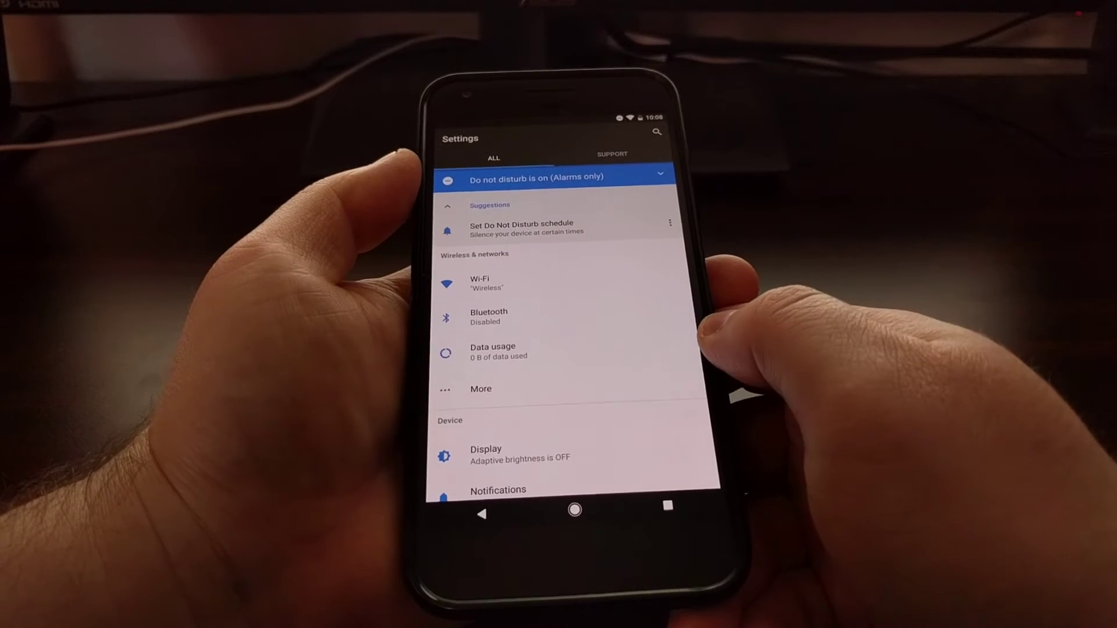
- Show the Data usage screen reporting 1.3 GB of Wi-Fi data for Dec 1–29
left_click(492, 351)
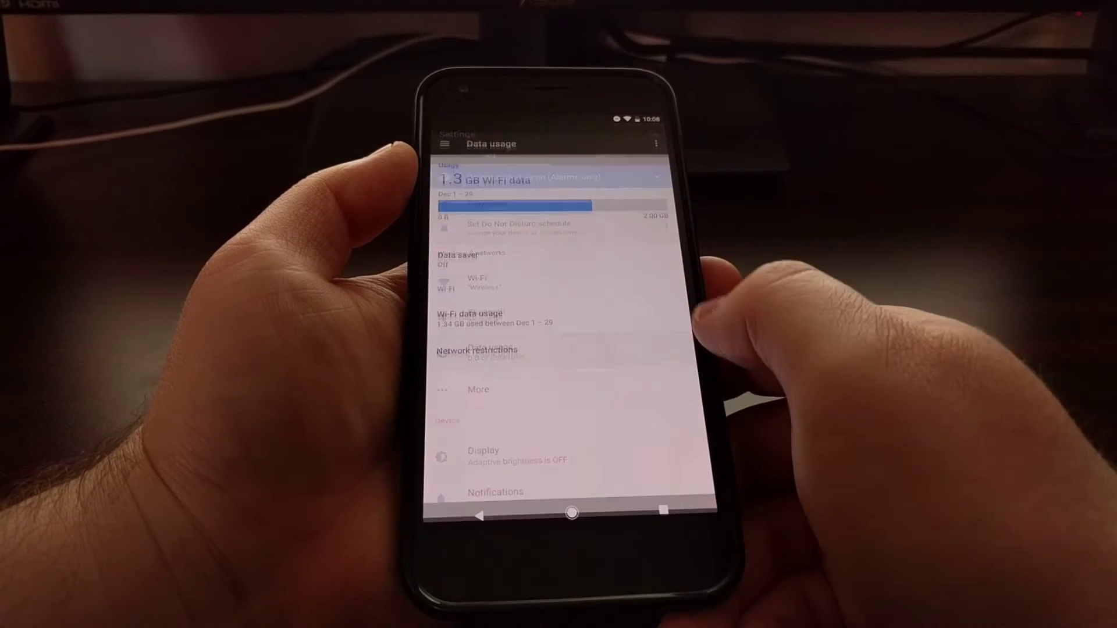